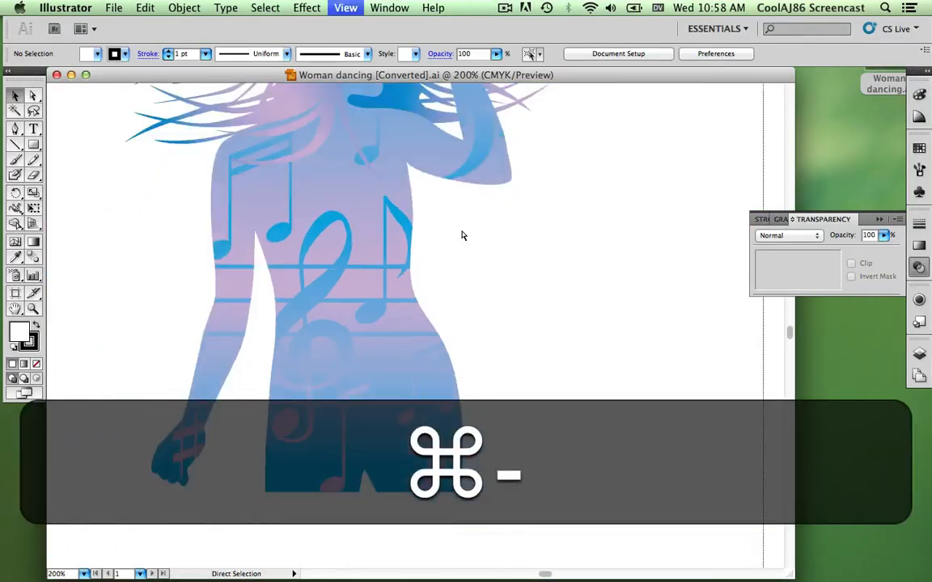
- Zoom out twice until the whole artboard with the dancing silhouette is visible
key("cmd+-")
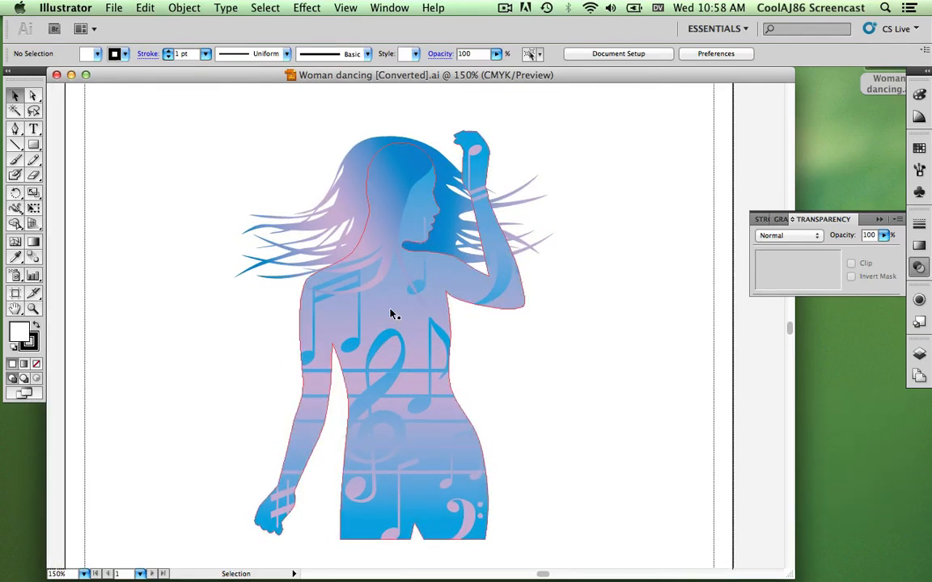
key("cmd+-")
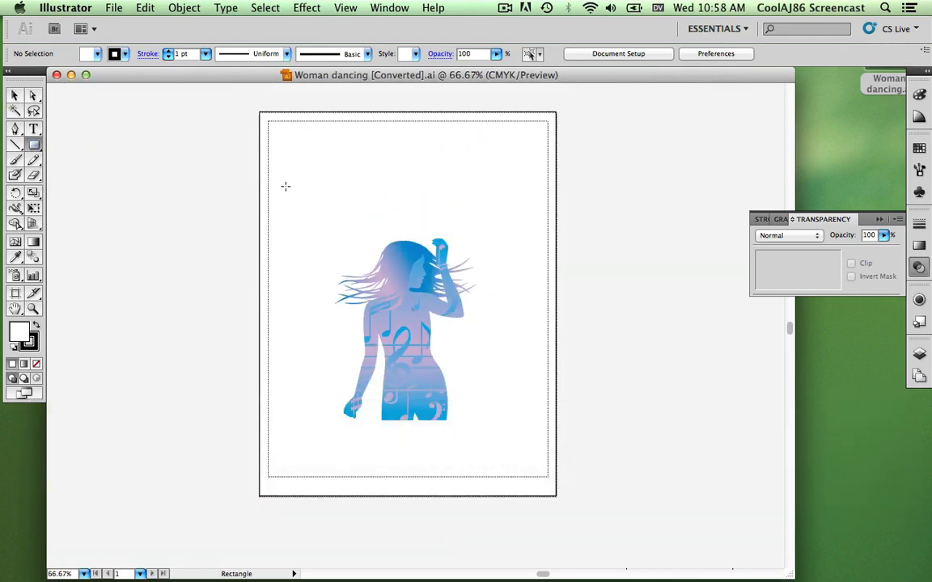
- Draw a 670 × 844 pt rectangle over the artboard and fill it solid blue
left_click(284, 186)
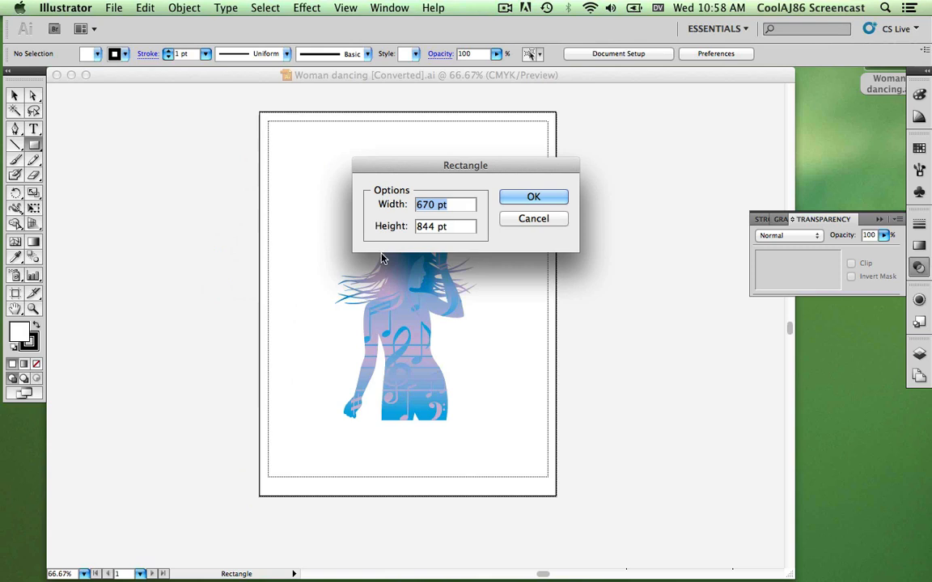
left_click(534, 218)
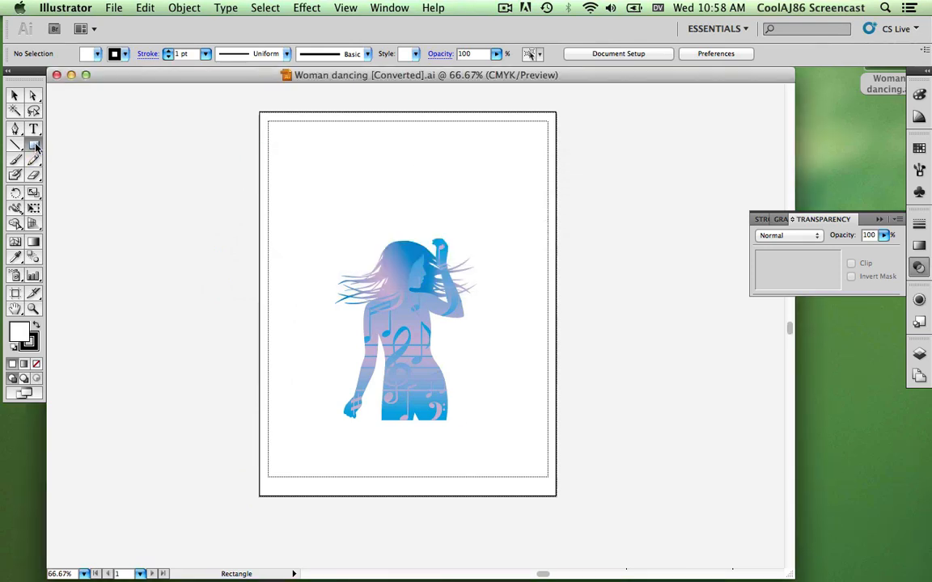
left_click_drag(278, 168, 532, 453)
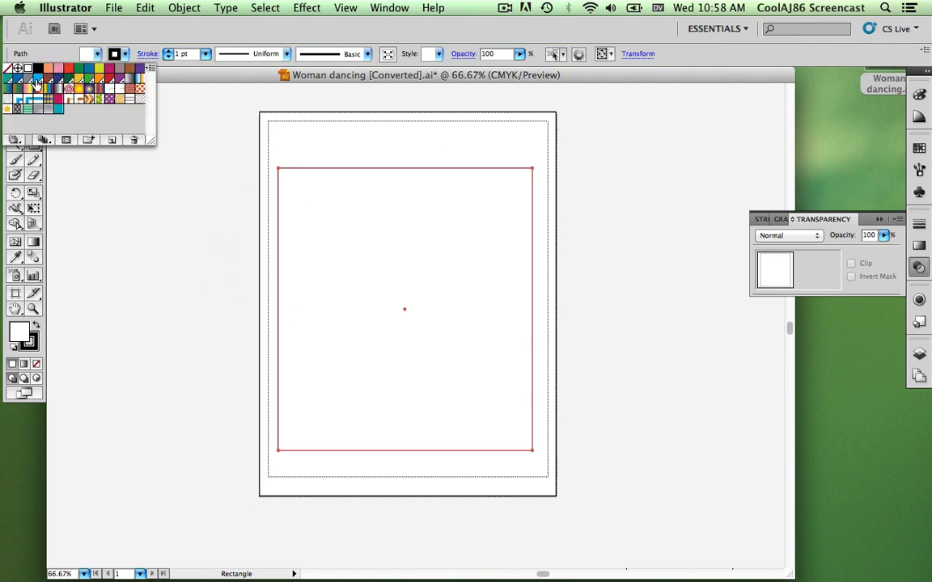
left_click(87, 55)
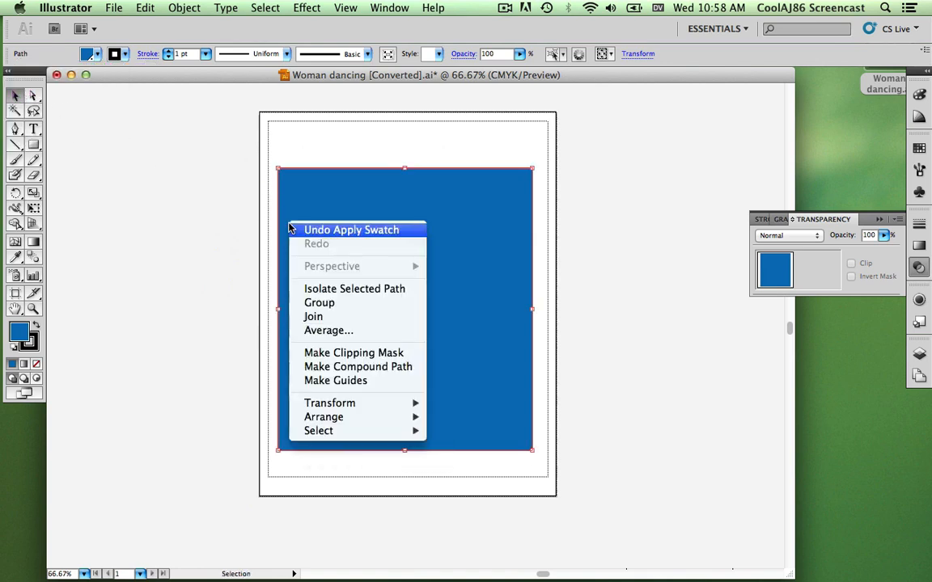
mouse_move(324, 417)
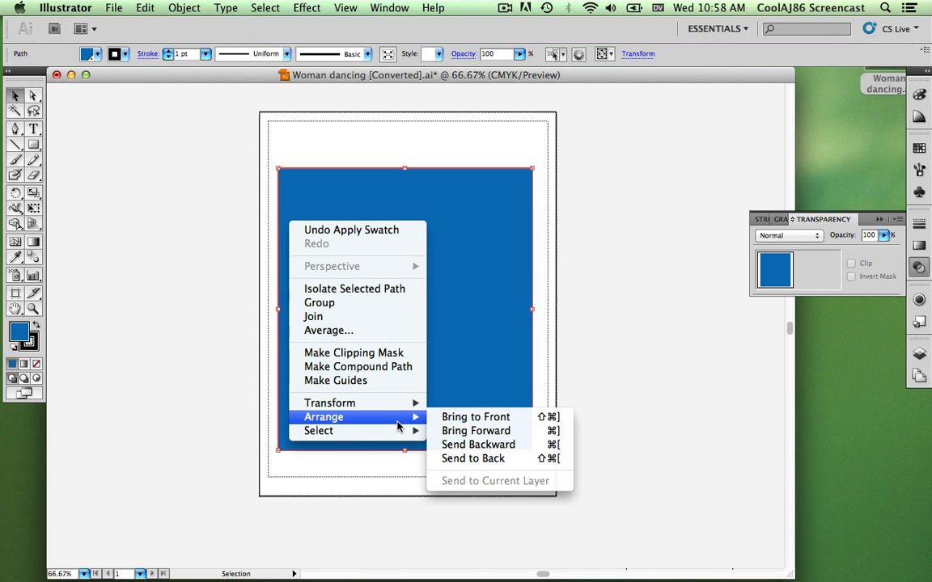
- Send the blue rectangle to the back behind the silhouette and deselect
left_click(472, 459)
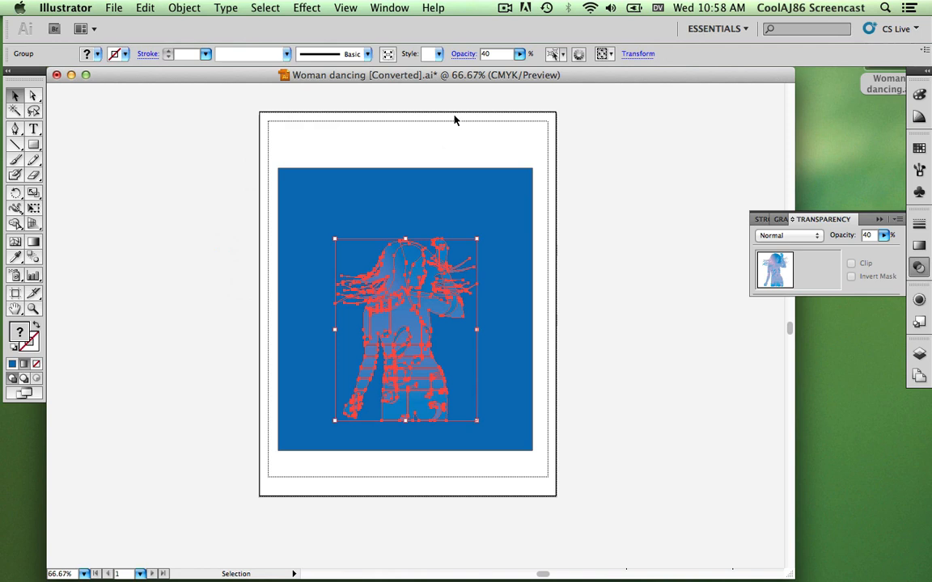
left_click(486, 54)
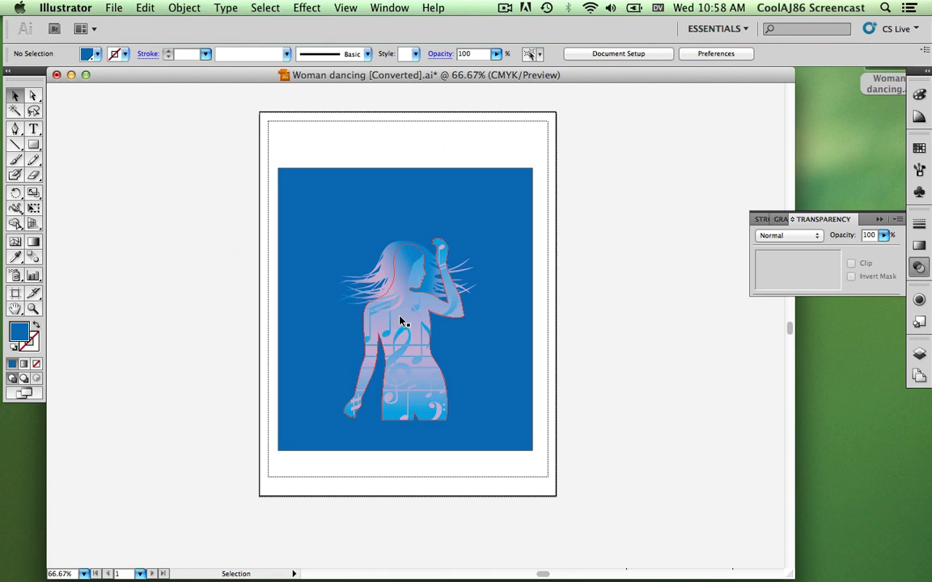
- Copy the silhouette artwork, then convert the original's colours to grayscale via Edit Colors
key("cmd+c")
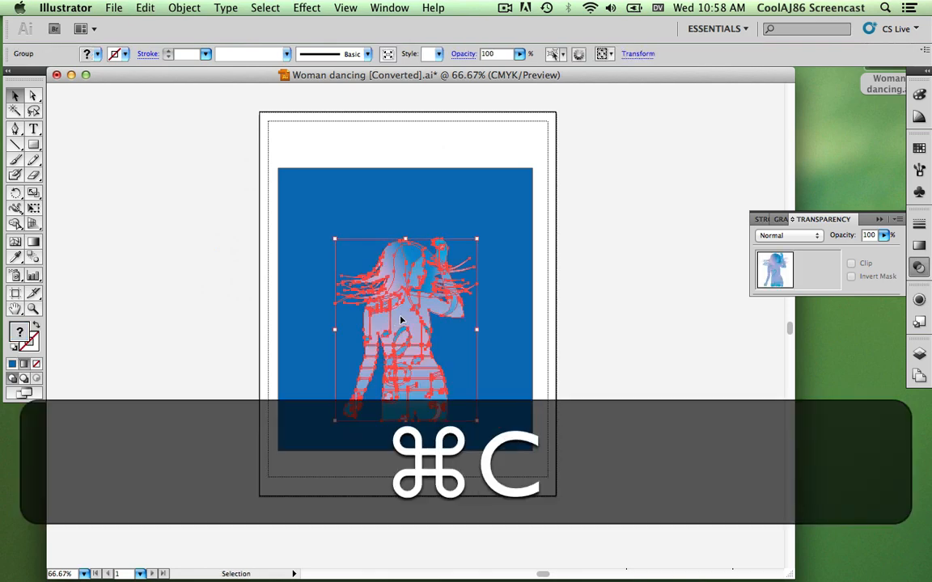
key("cmd+=")
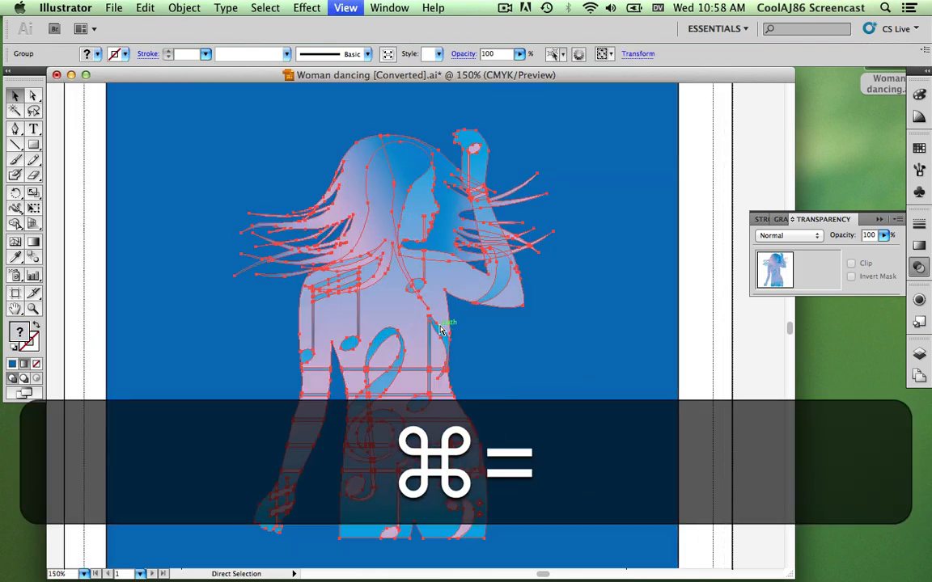
left_click(433, 6)
type("gray")
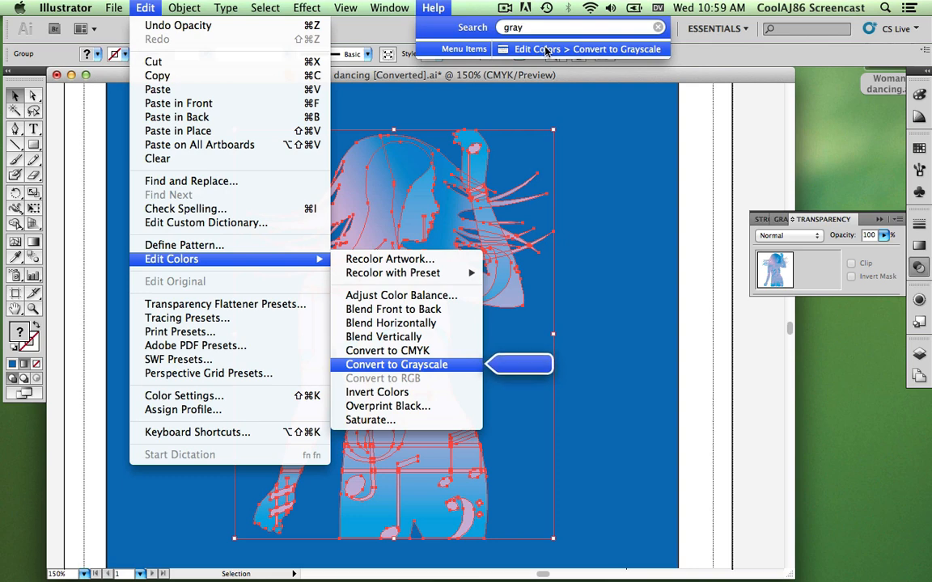
left_click(396, 364)
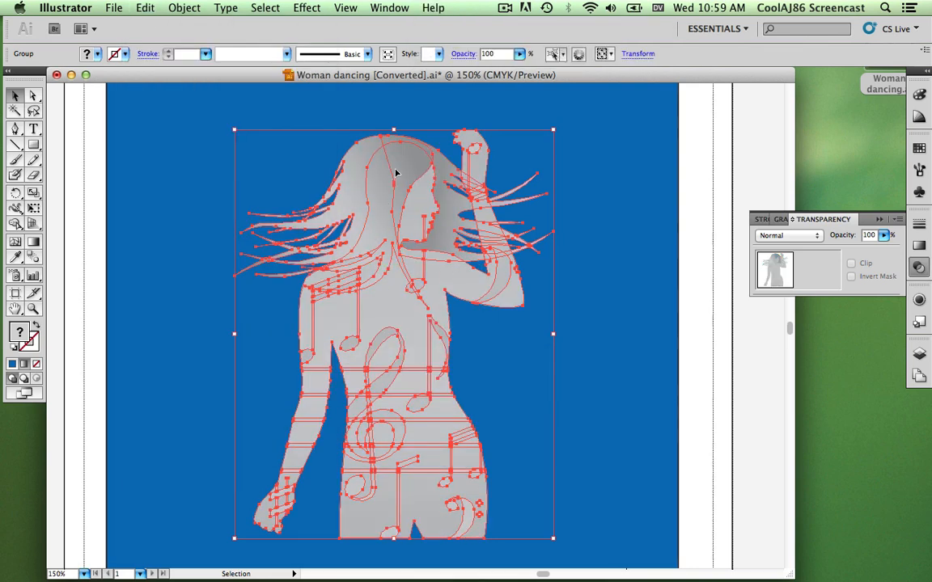
mouse_move(351, 120)
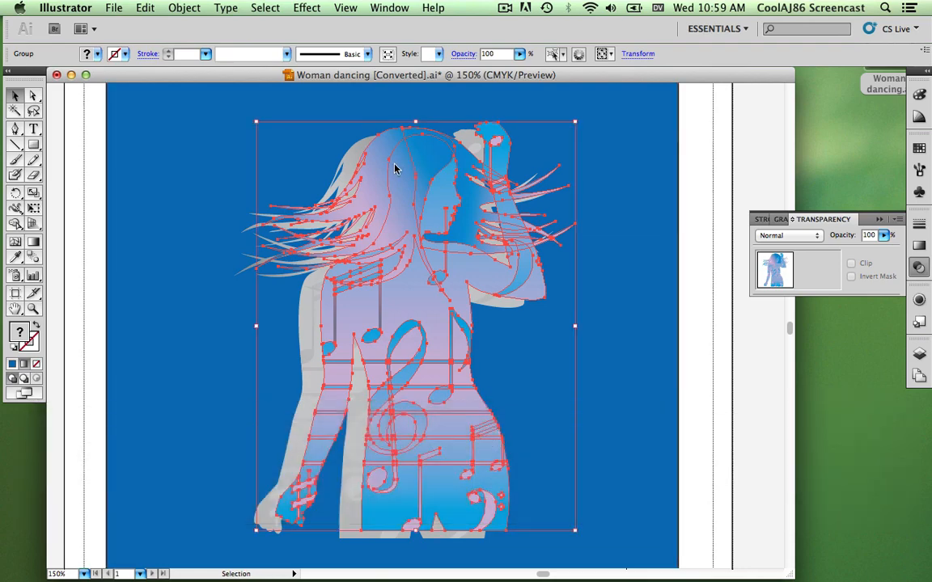
- Drag the pasted colour copy over the grayscale silhouette and nudge it onto the gray edges
left_click_drag(396, 170, 381, 179)
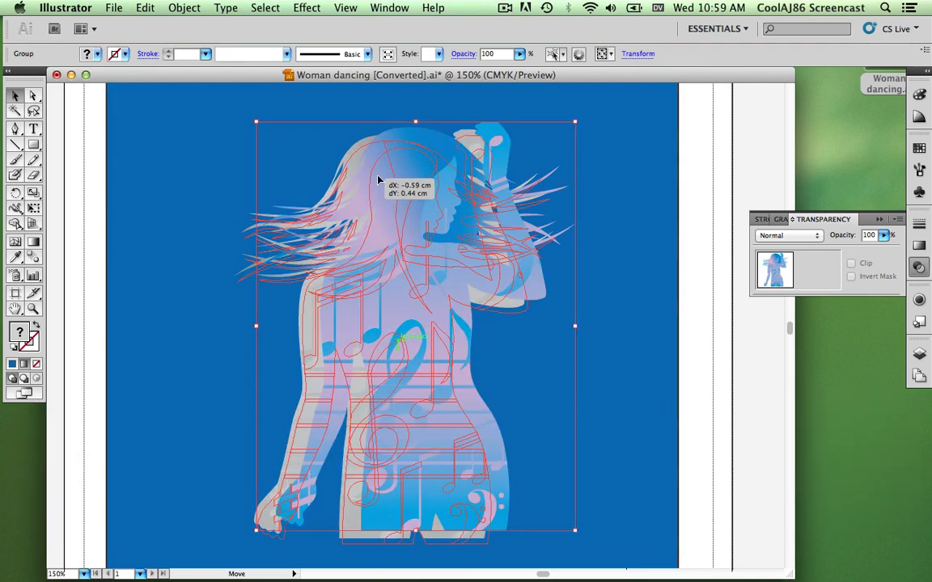
left_click_drag(380, 179, 375, 181)
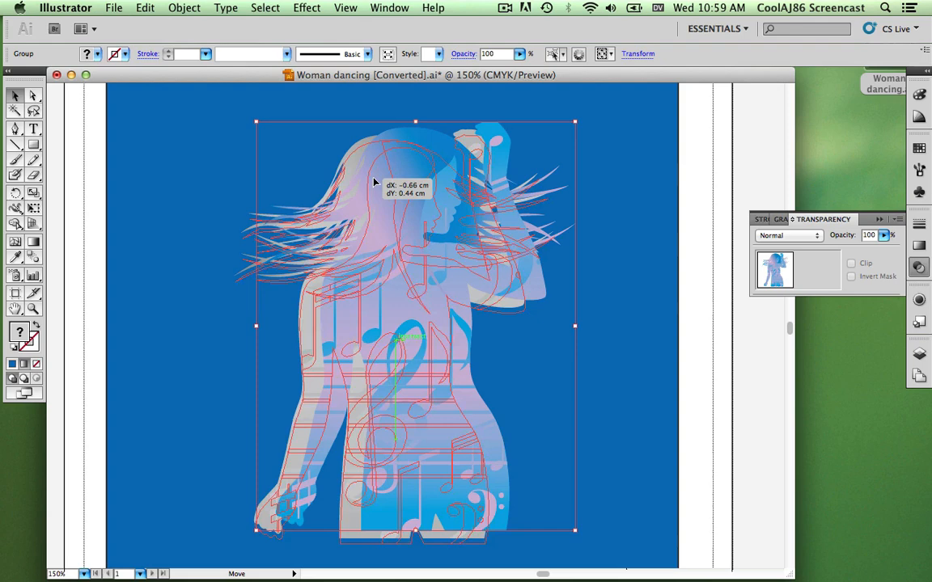
left_click_drag(375, 181, 380, 175)
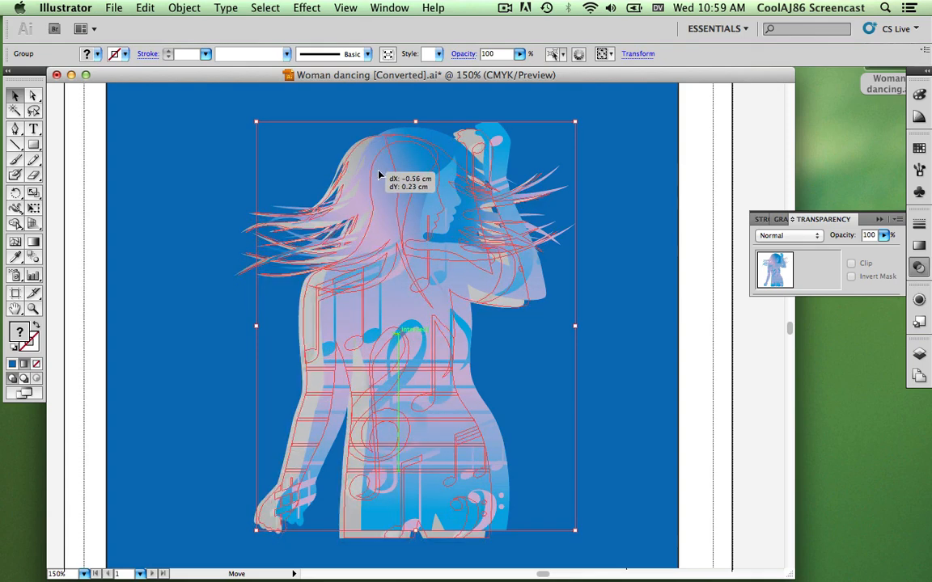
left_click_drag(381, 174, 373, 175)
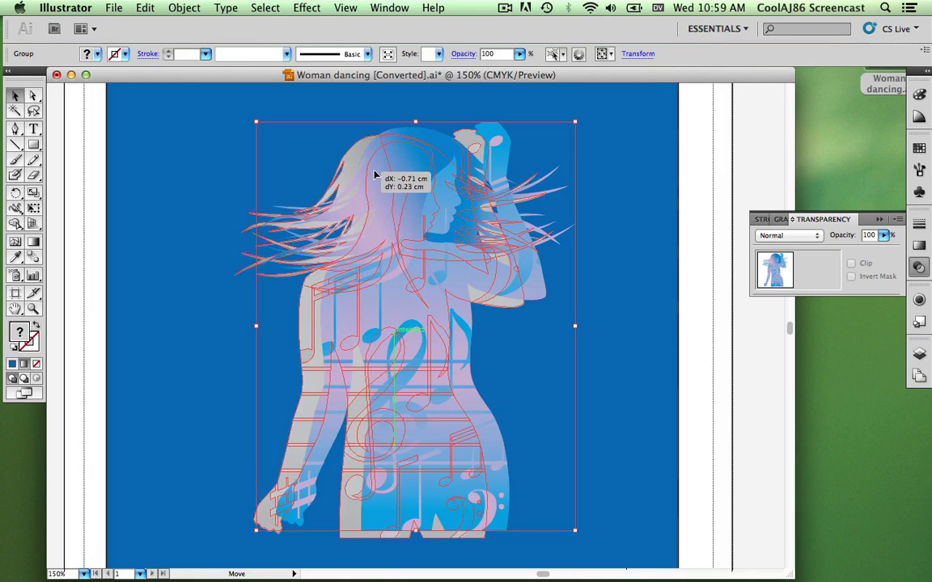
key("cmd+=")
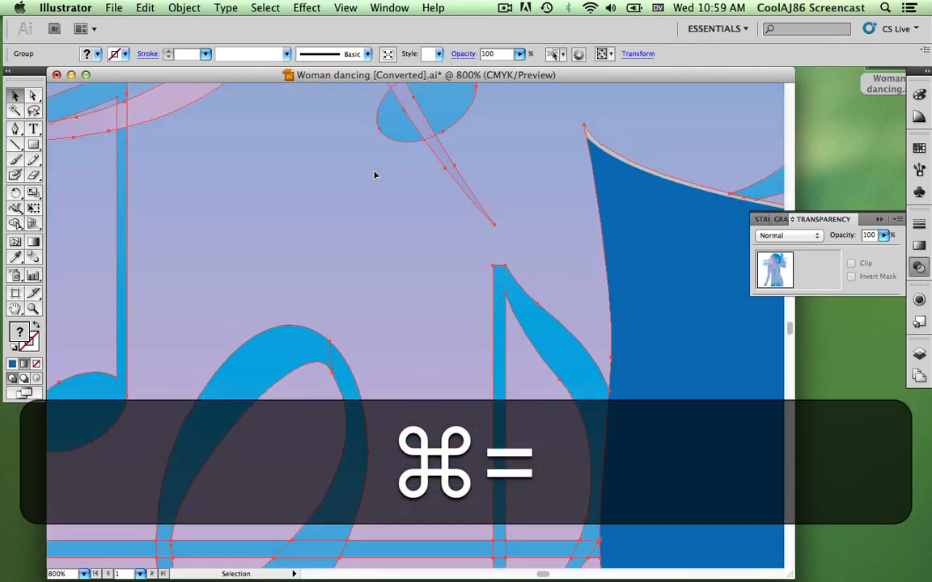
key("cmd+=")
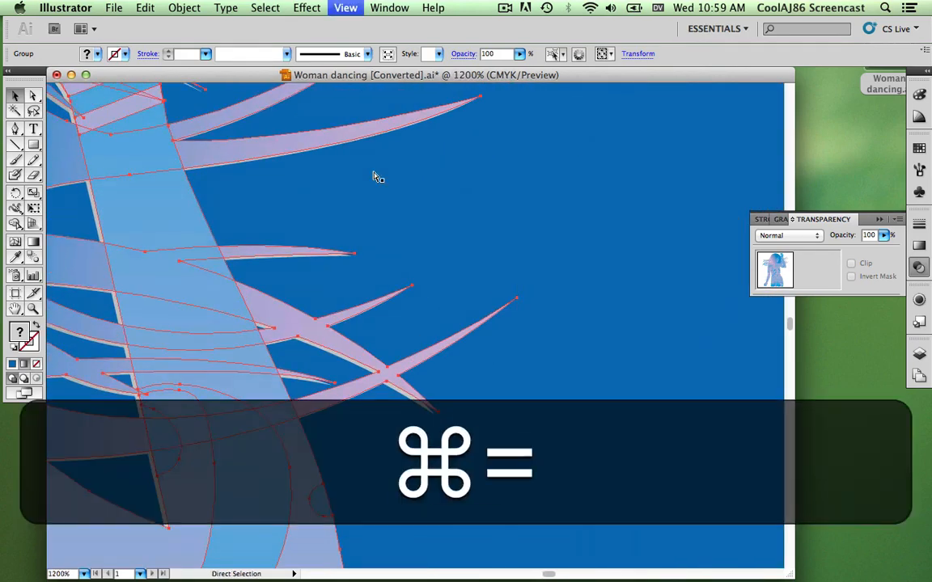
key("cmd+=")
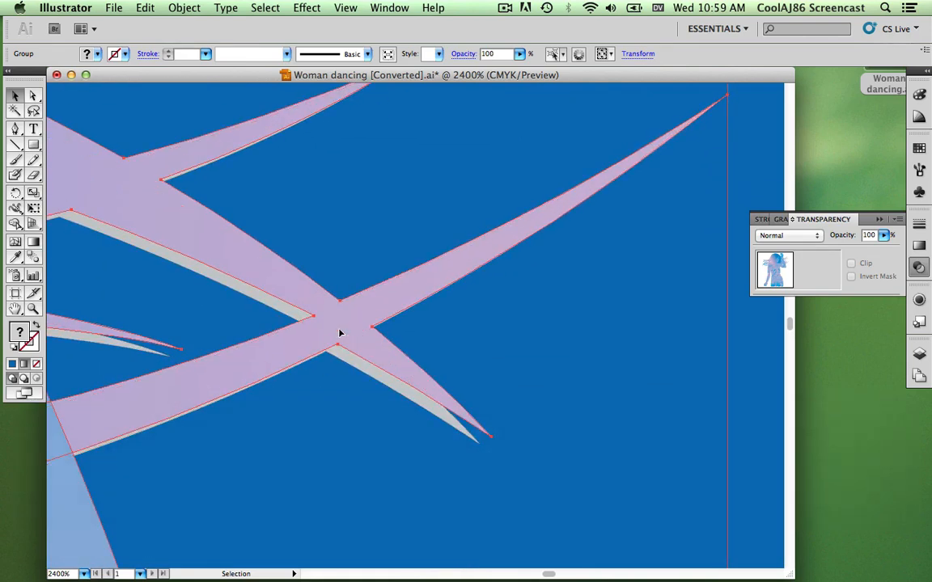
left_click_drag(340, 334, 330, 340)
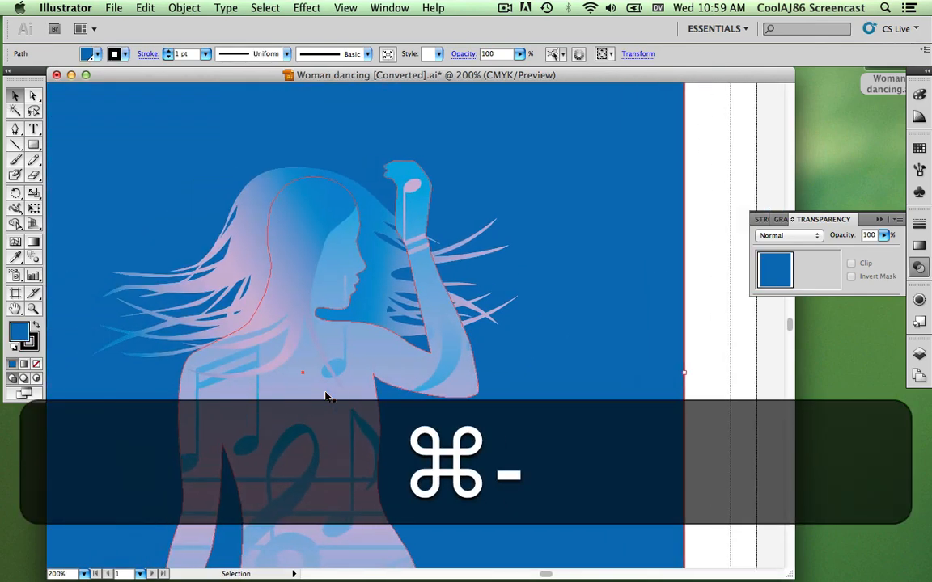
- Zoom back out to the whole silhouette and undo the last two changes
key("cmd+-")
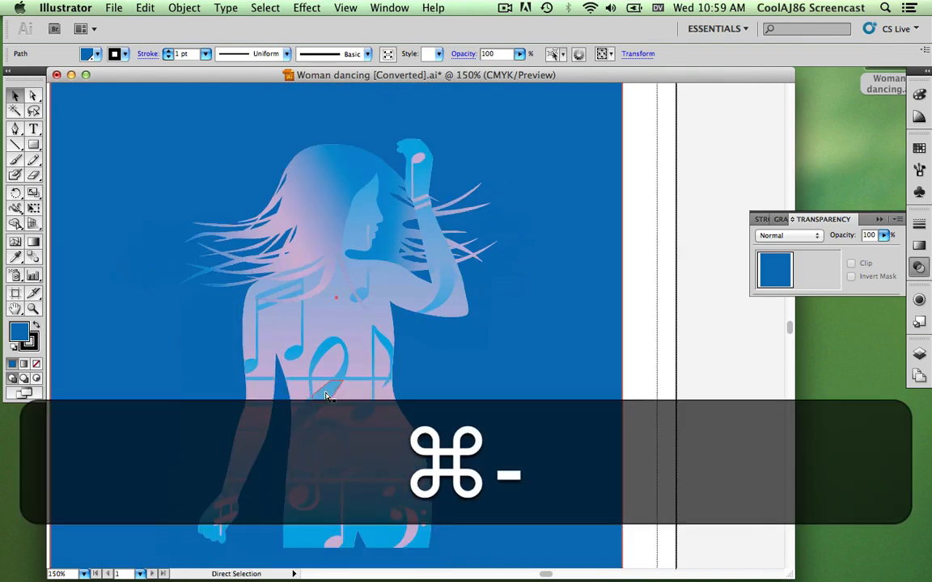
key("cmd+=")
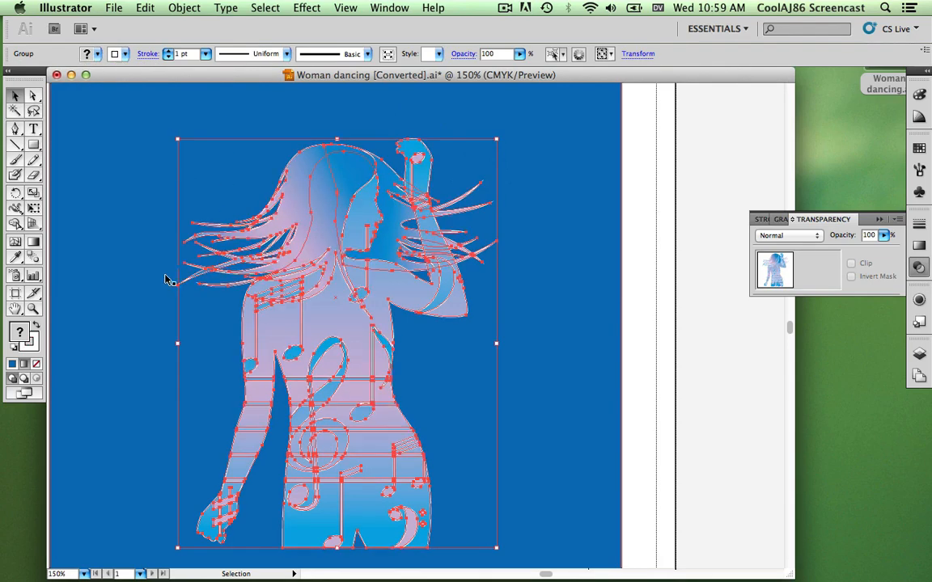
key("cmd+z")
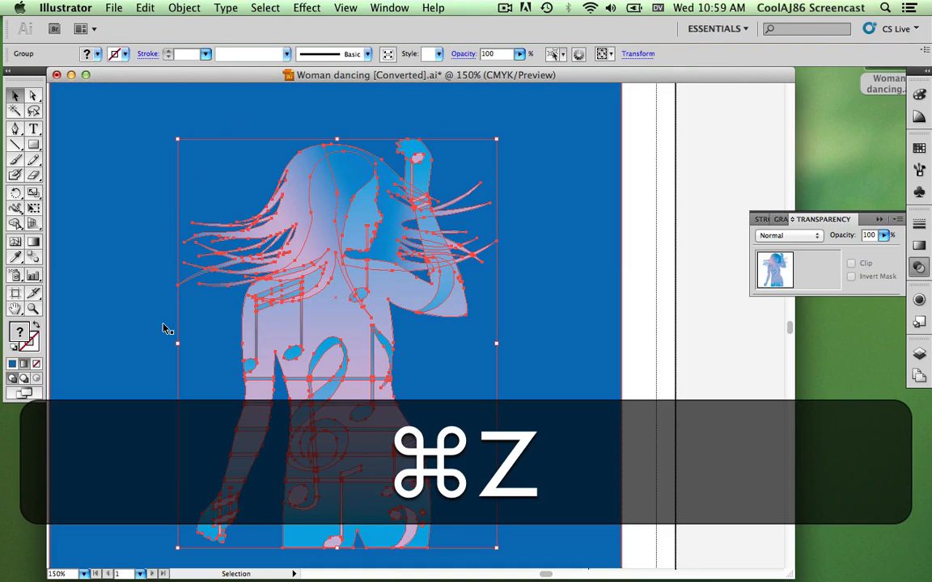
key("cmd+z")
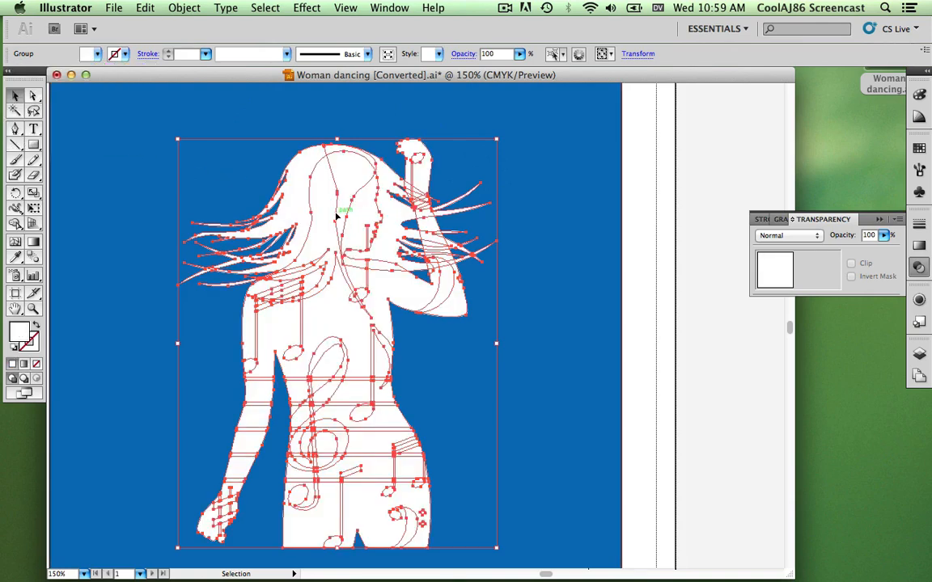
- Bring the silhouette group to the front via Arrange > Bring to Front
right_click(347, 210)
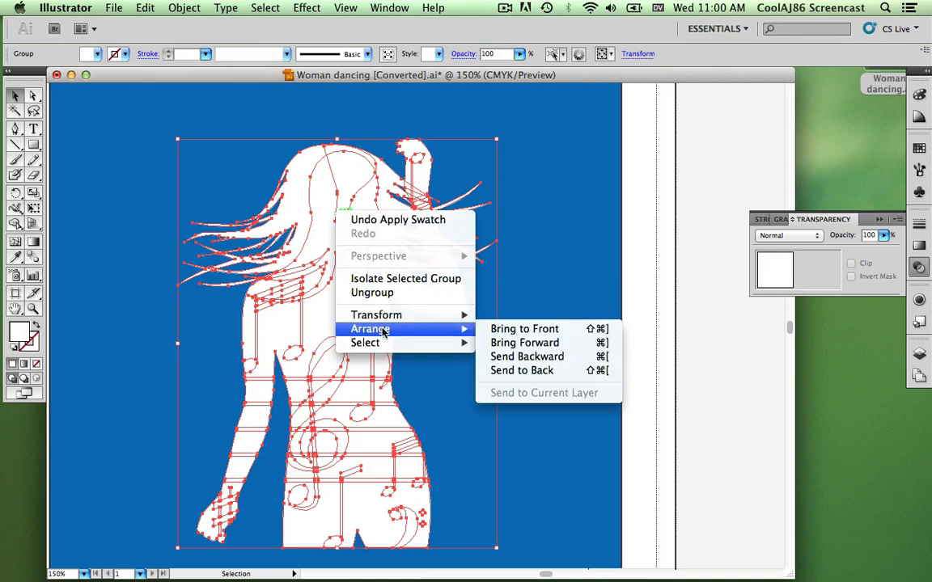
mouse_move(384, 335)
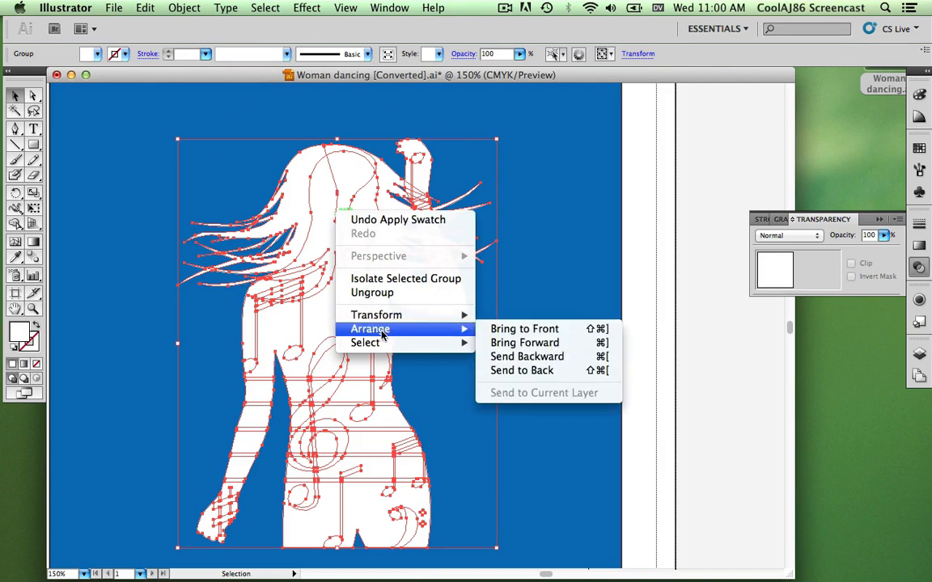
mouse_move(524, 328)
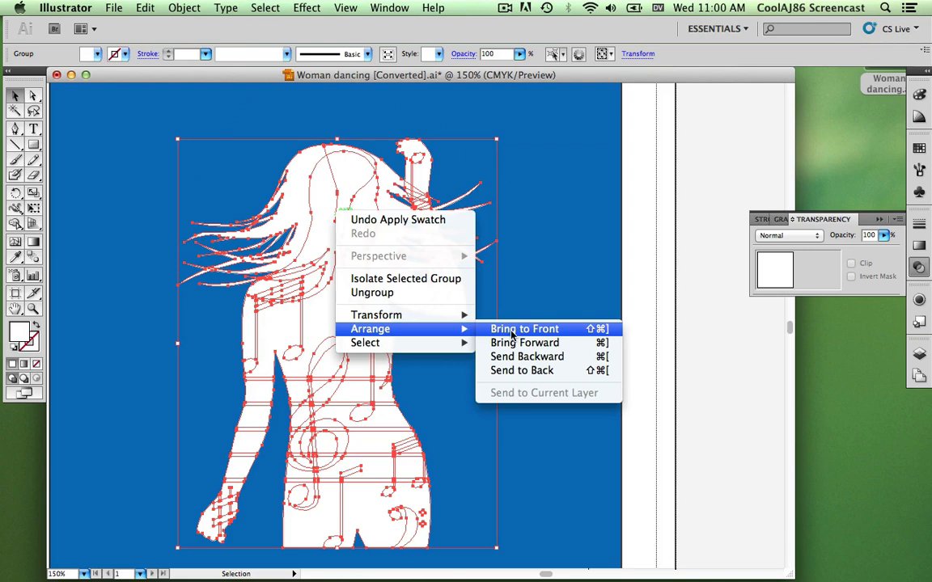
left_click(524, 328)
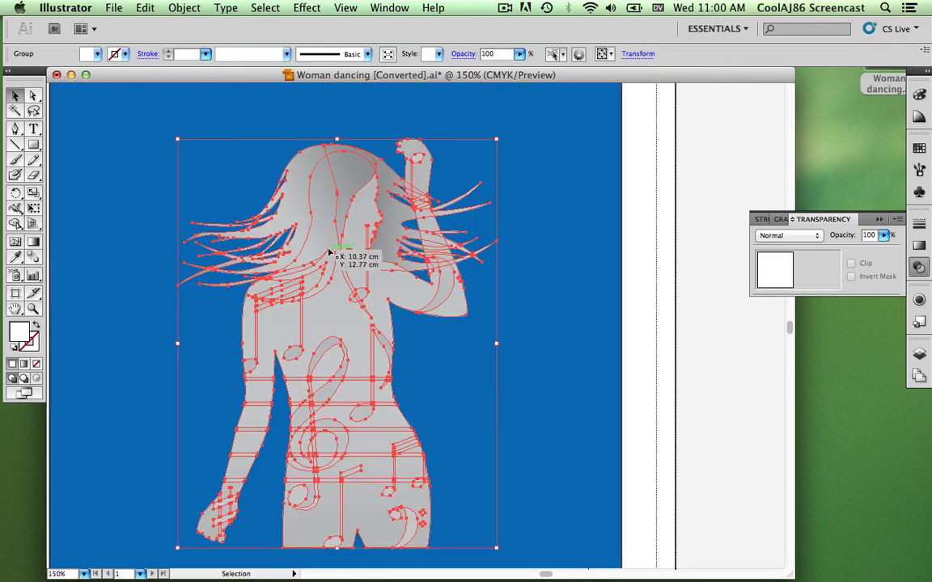
mouse_move(314, 225)
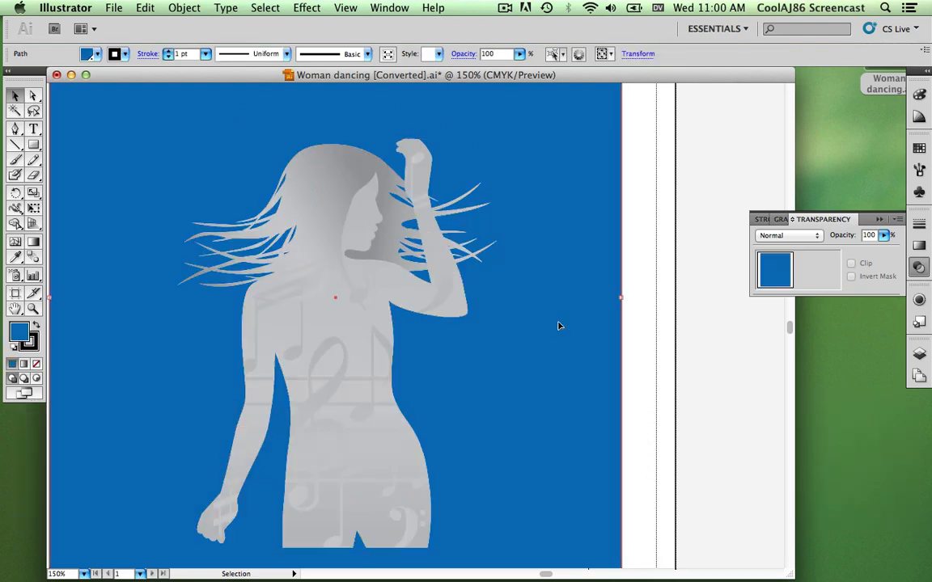
- Select the silhouette group with Select > Next Object Above
right_click(330, 333)
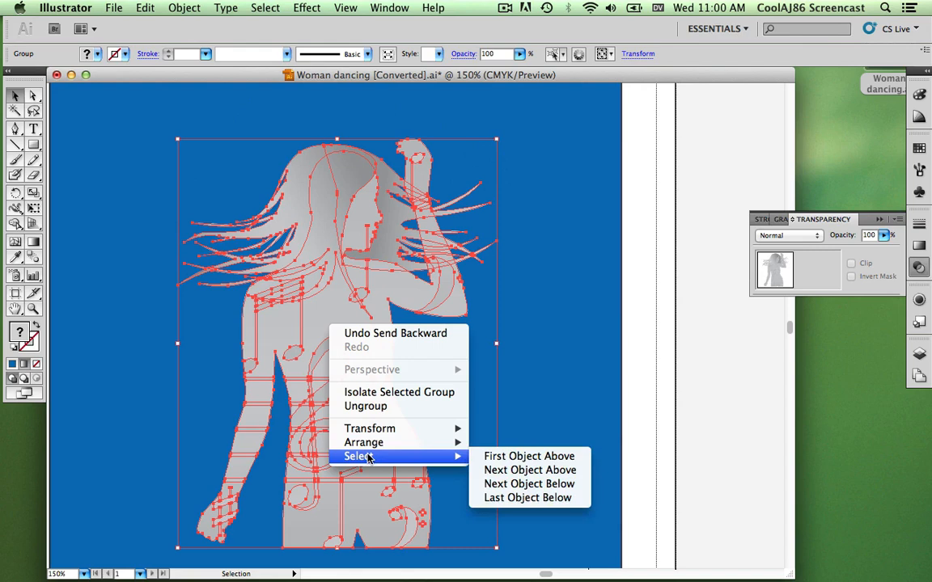
mouse_move(531, 469)
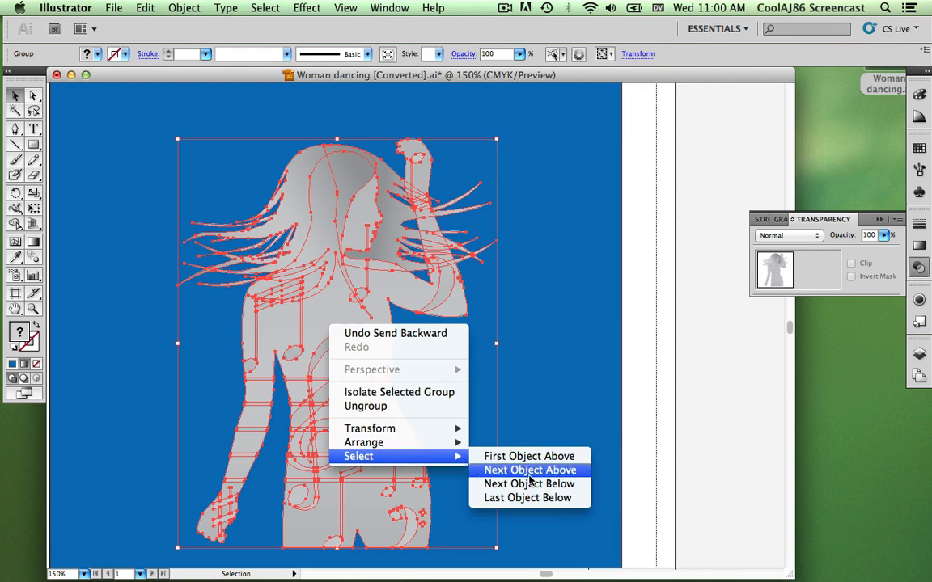
left_click(530, 469)
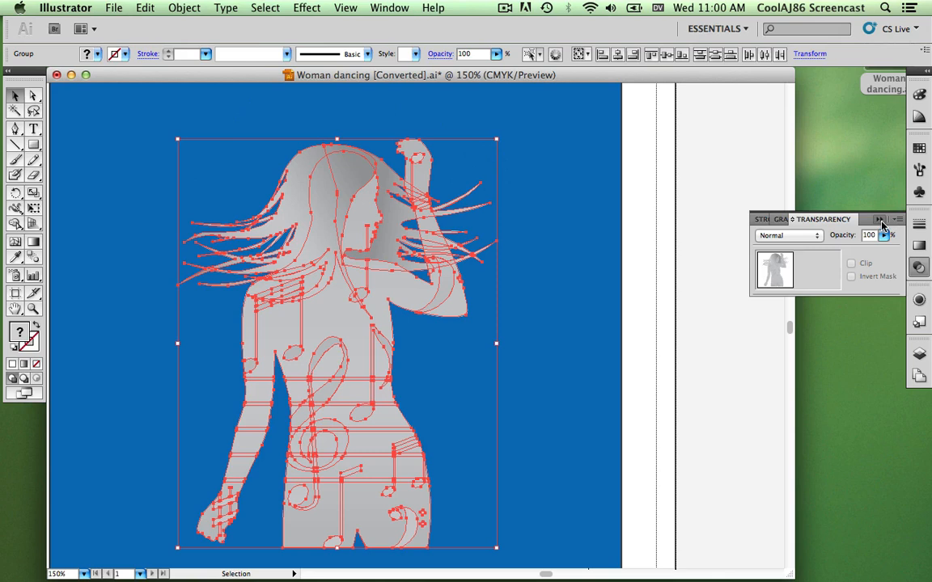
- Make an opacity mask from the silhouette and blue rectangle via the Transparency panel menu
left_click(880, 220)
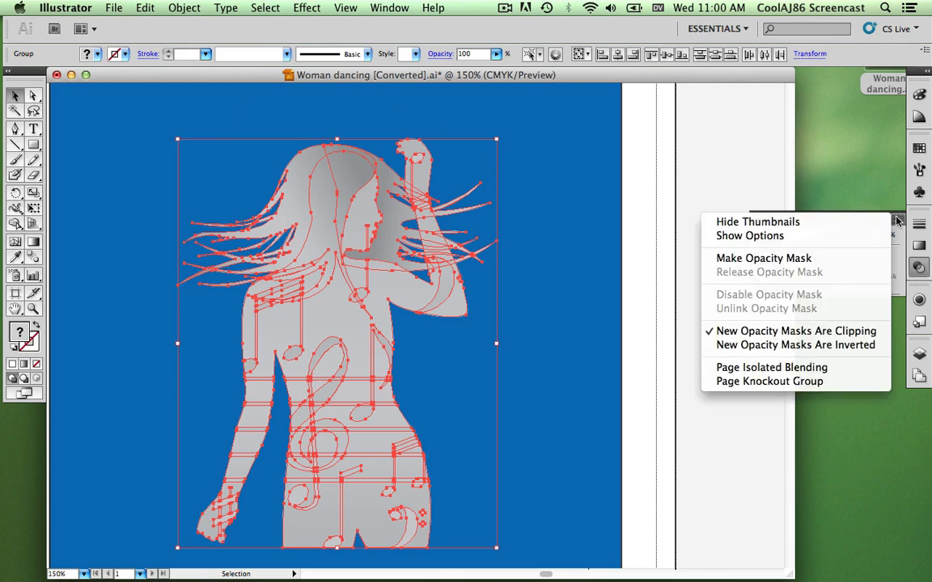
left_click(389, 6)
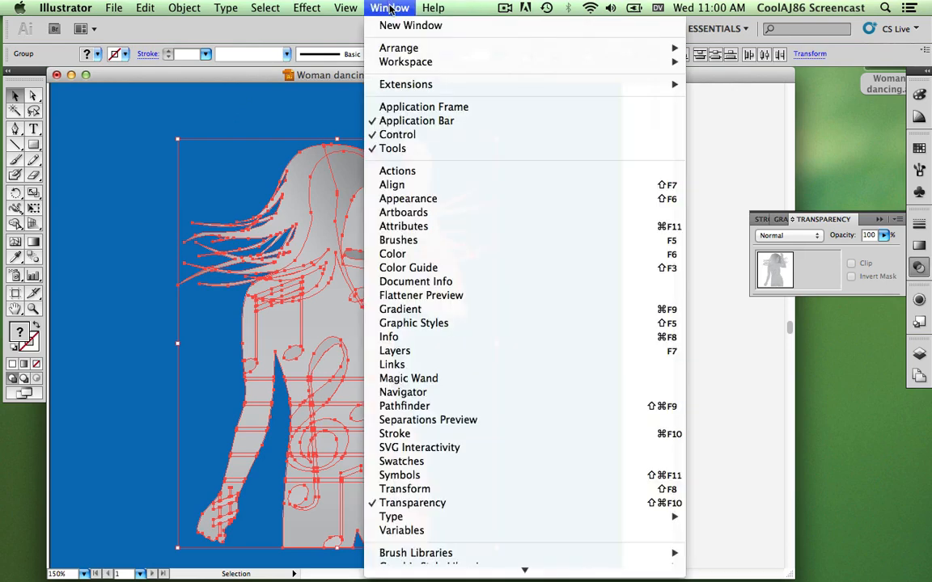
mouse_move(841, 244)
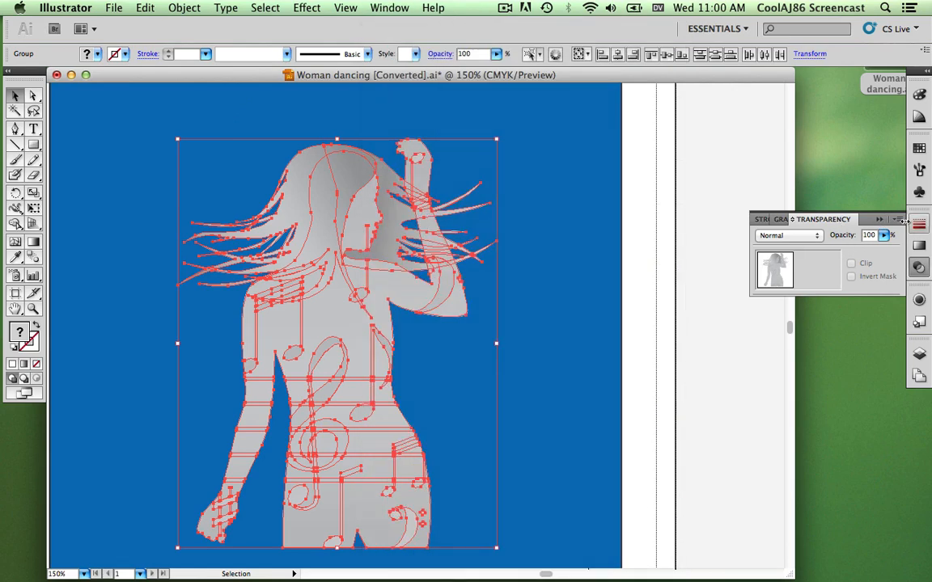
left_click(900, 220)
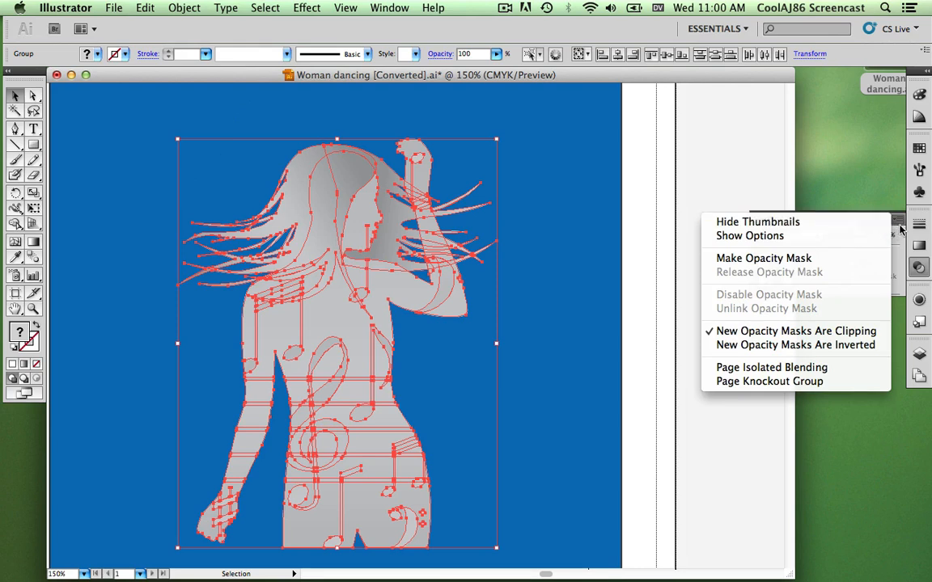
mouse_move(763, 259)
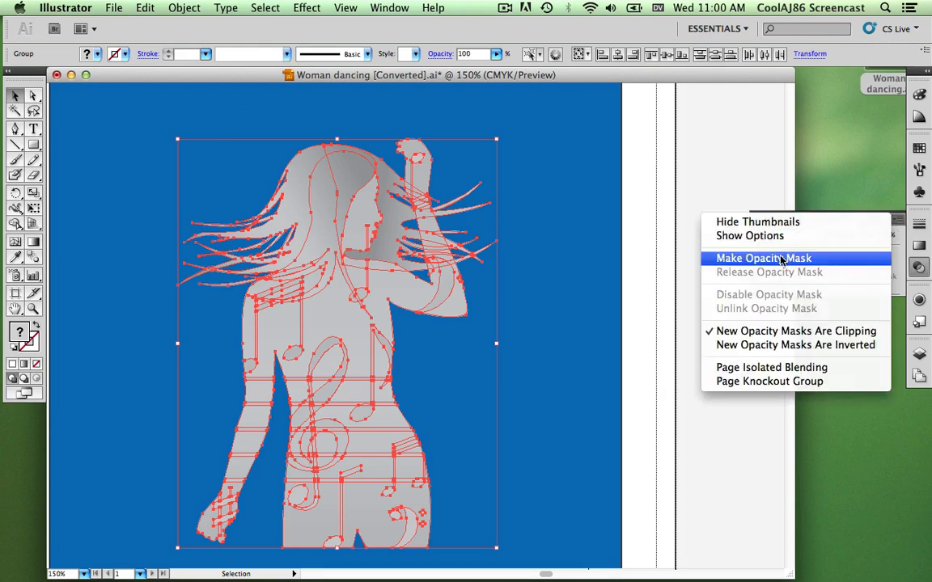
left_click(764, 259)
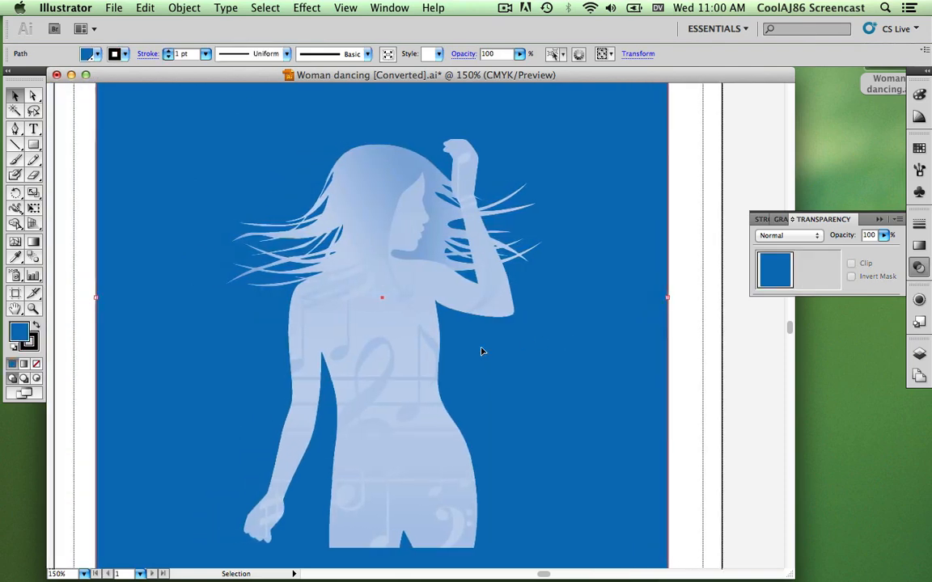
- Try 40% opacity on the rectangle, revert it to 100%, and enter isolation mode on the group
left_click(381, 348)
type("40")
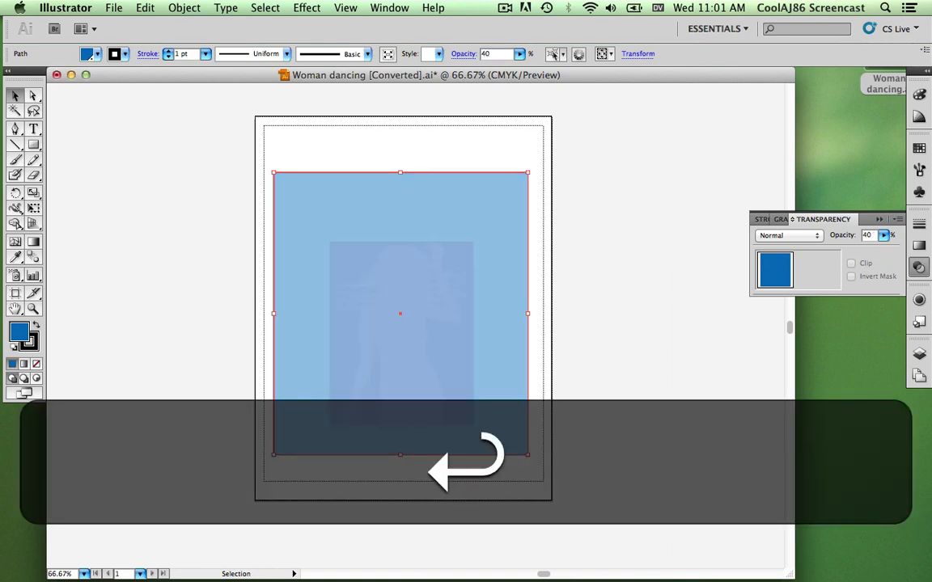
key("cmd+z")
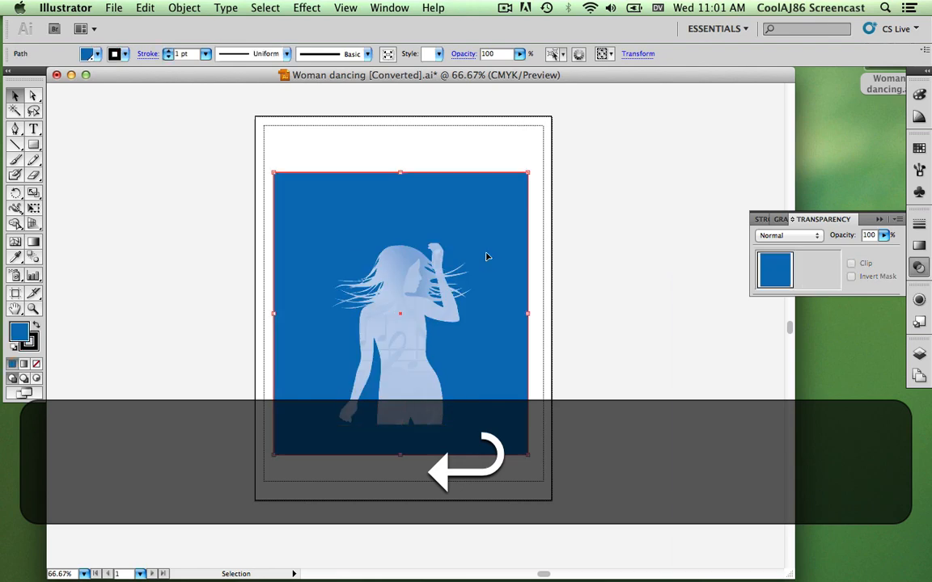
key("cmd+=")
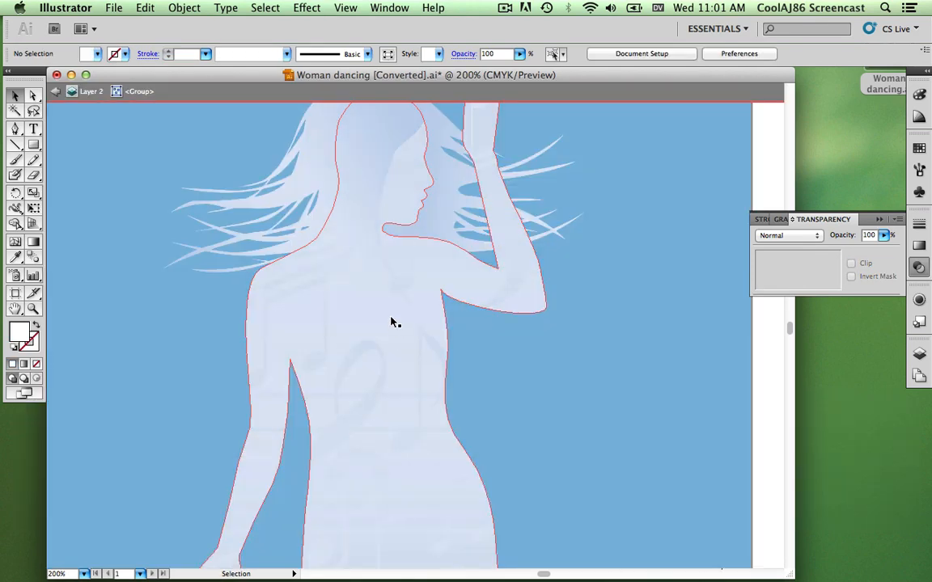
- Set the silhouette path inside the masked group to 40% opacity
left_click(382, 330)
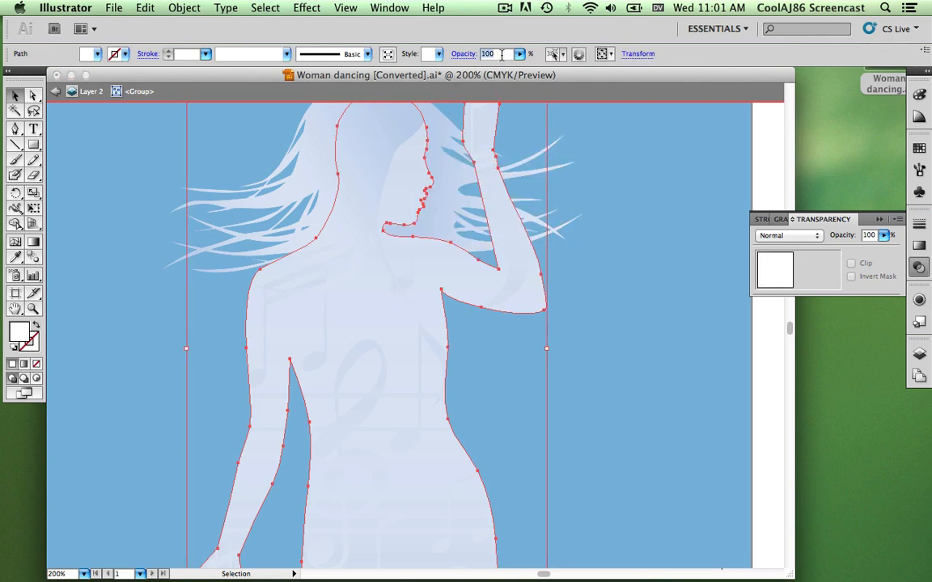
type("40")
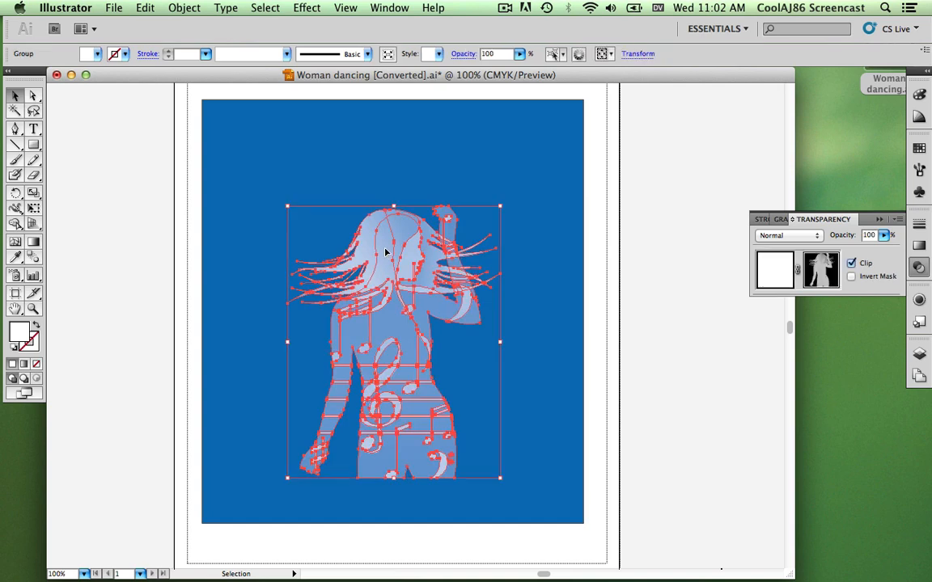
- Exit group editing, reselect the masked watermark group and lower it to 60 percent opacity
double_click(380, 251)
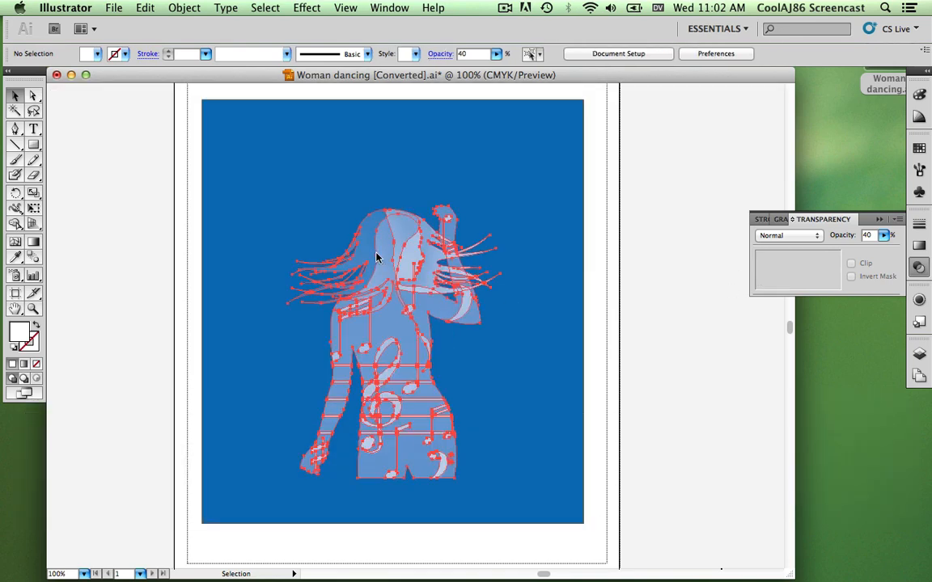
left_click(375, 257)
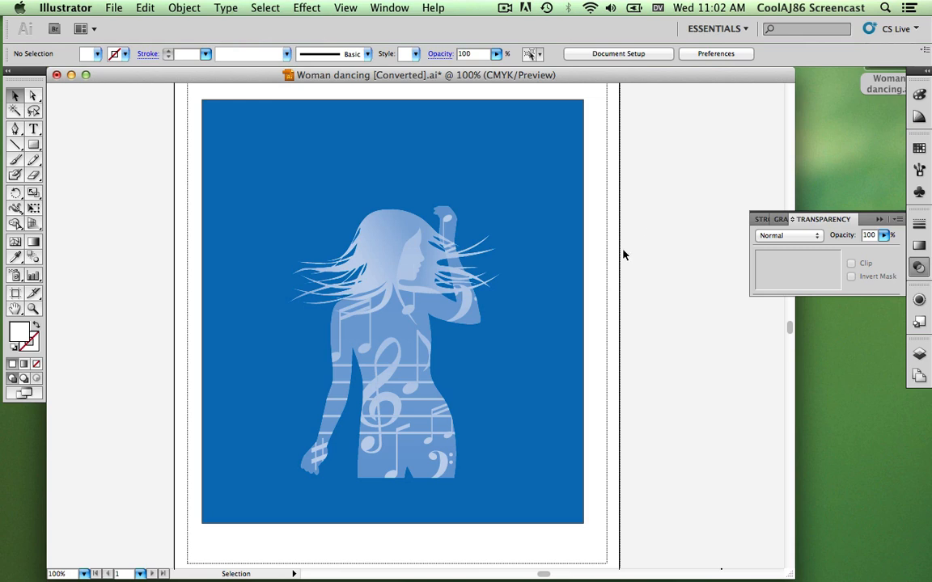
left_click(385, 311)
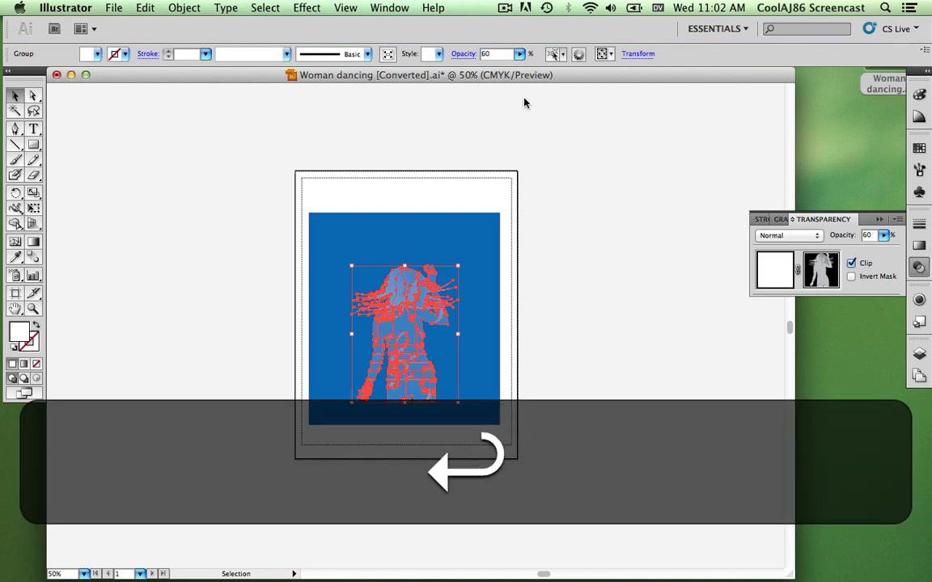
key("cmd+=")
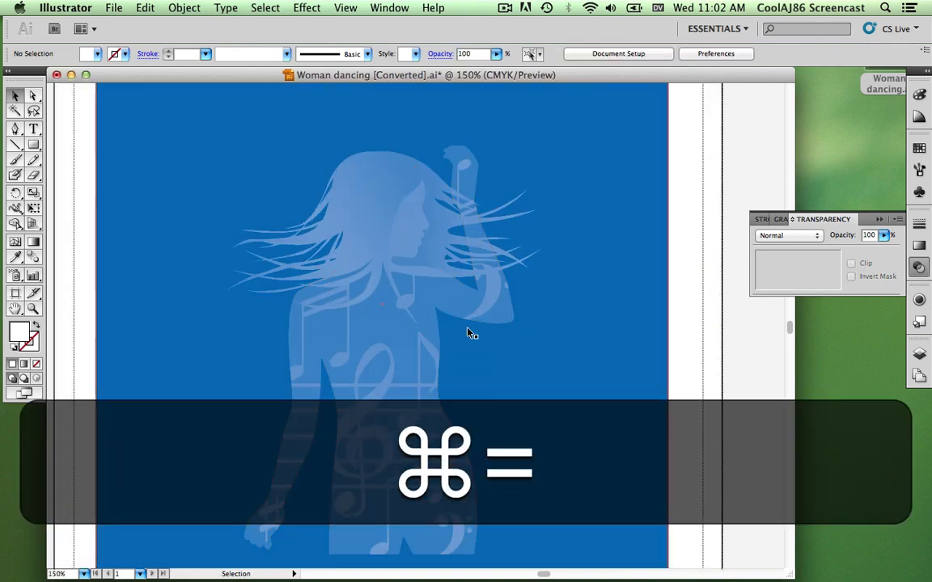
key("cmd+=")
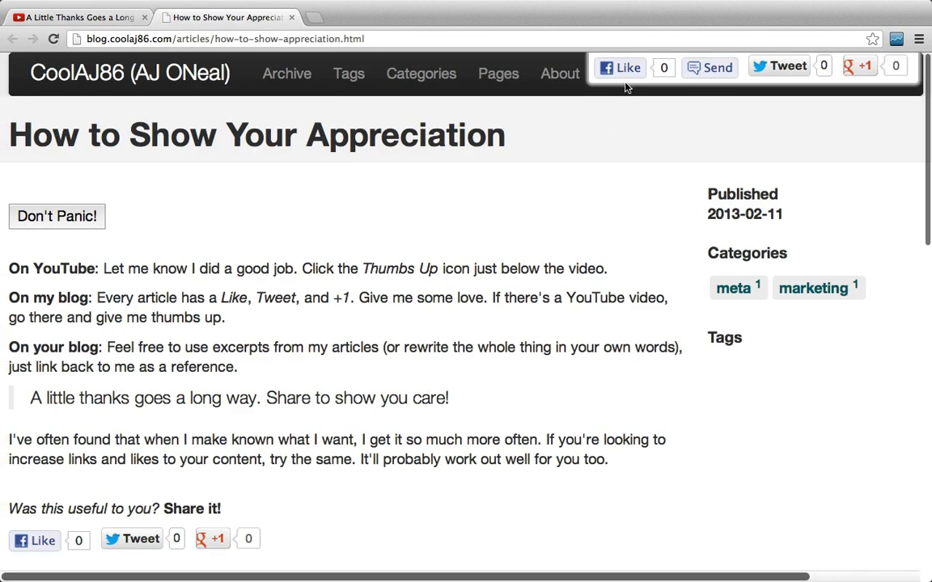
mouse_move(779, 77)
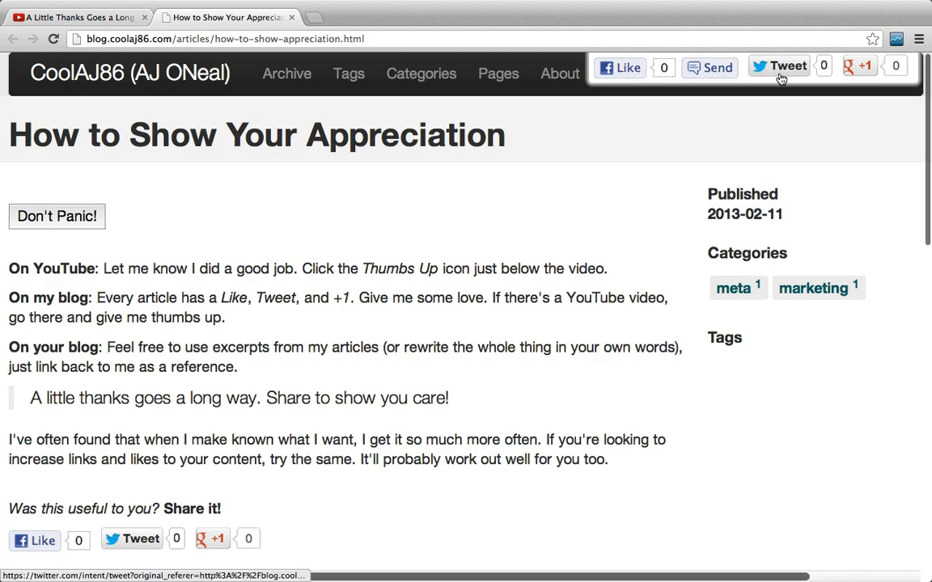